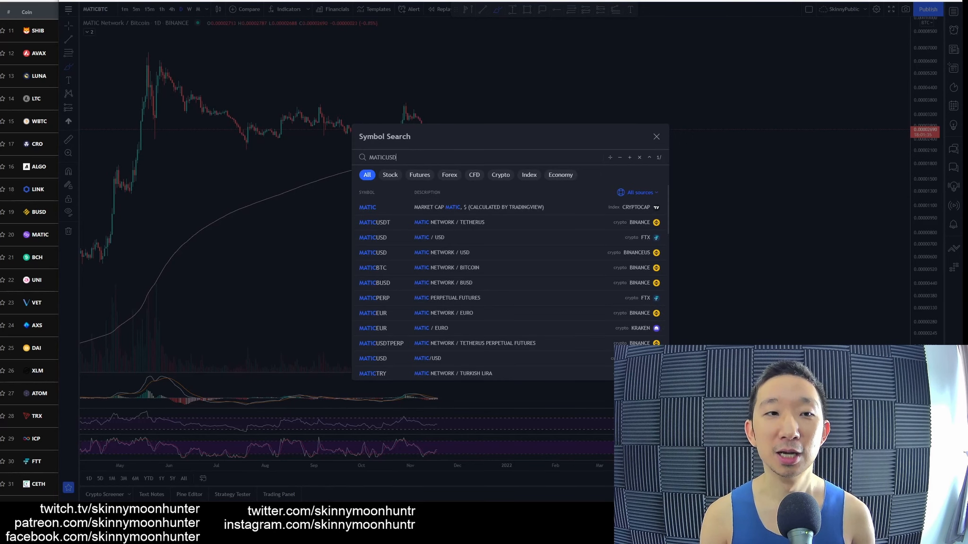
Load the MATICUSDT Binance daily chart from the Symbol Search results.
{"action": "left_click", "coordinate": [374, 222]}
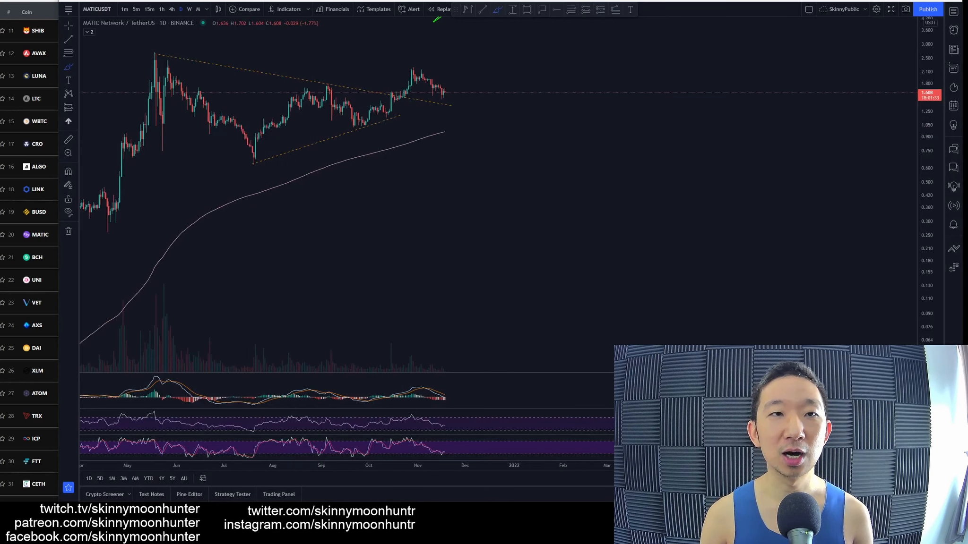
{"action": "mouse_move", "coordinate": [454, 327]}
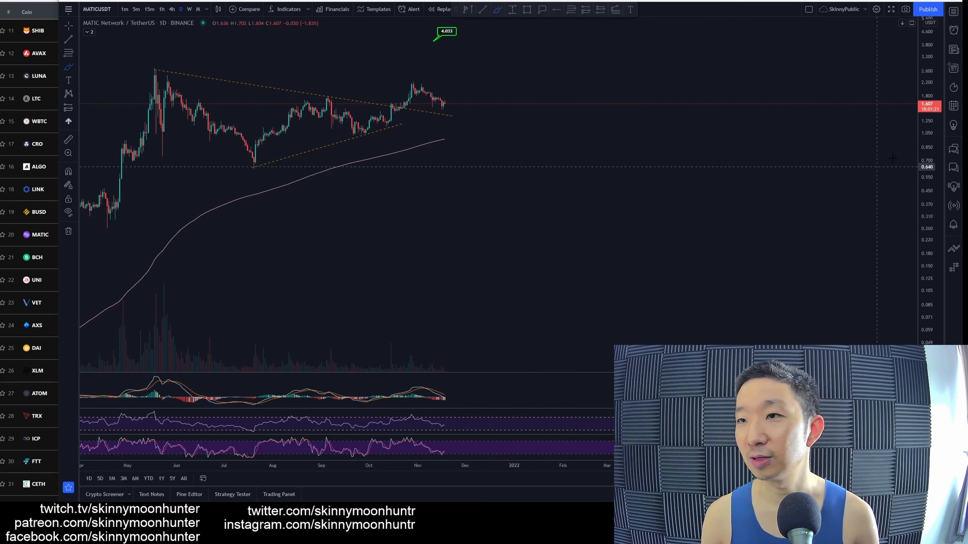
{"action": "mouse_move", "coordinate": [477, 99]}
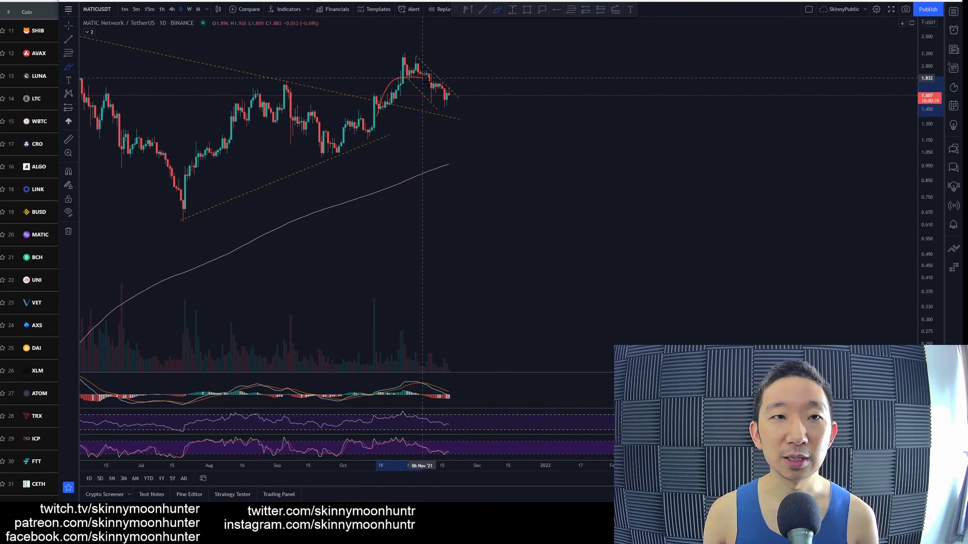
Zoom the MATIC/USDT chart out to show the February rally, triangle and 4.033 target.
{"action": "left_click_drag", "start_coordinate": [456, 95], "coordinate": [543, 213]}
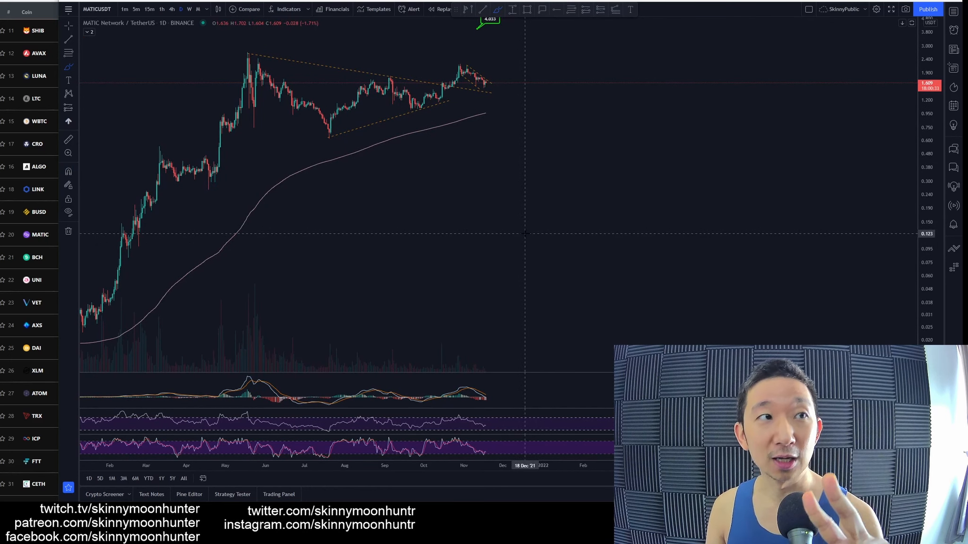
{"action": "mouse_move", "coordinate": [114, 331]}
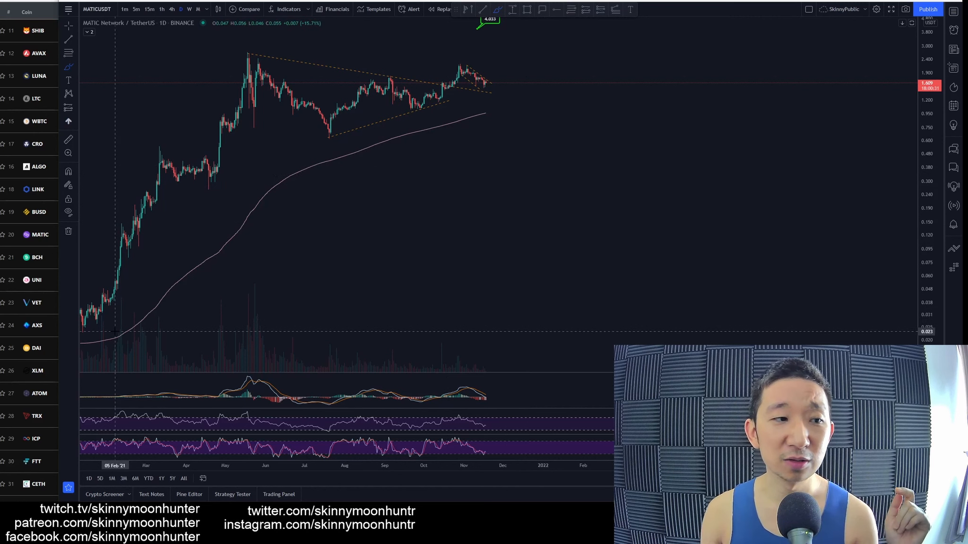